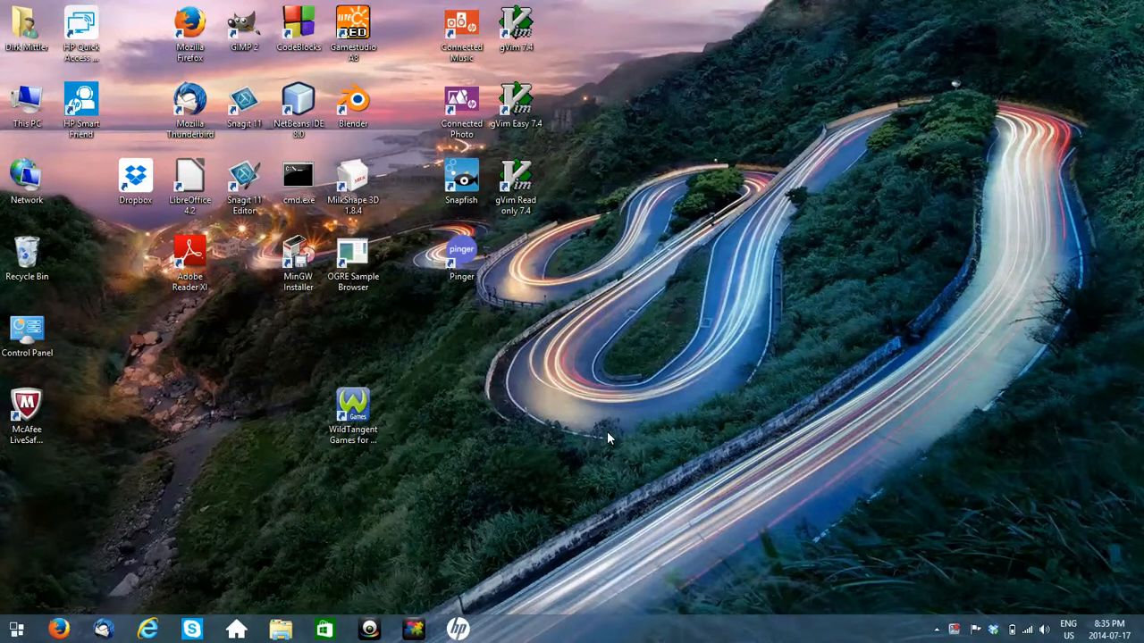
pyautogui.moveTo(599, 400)
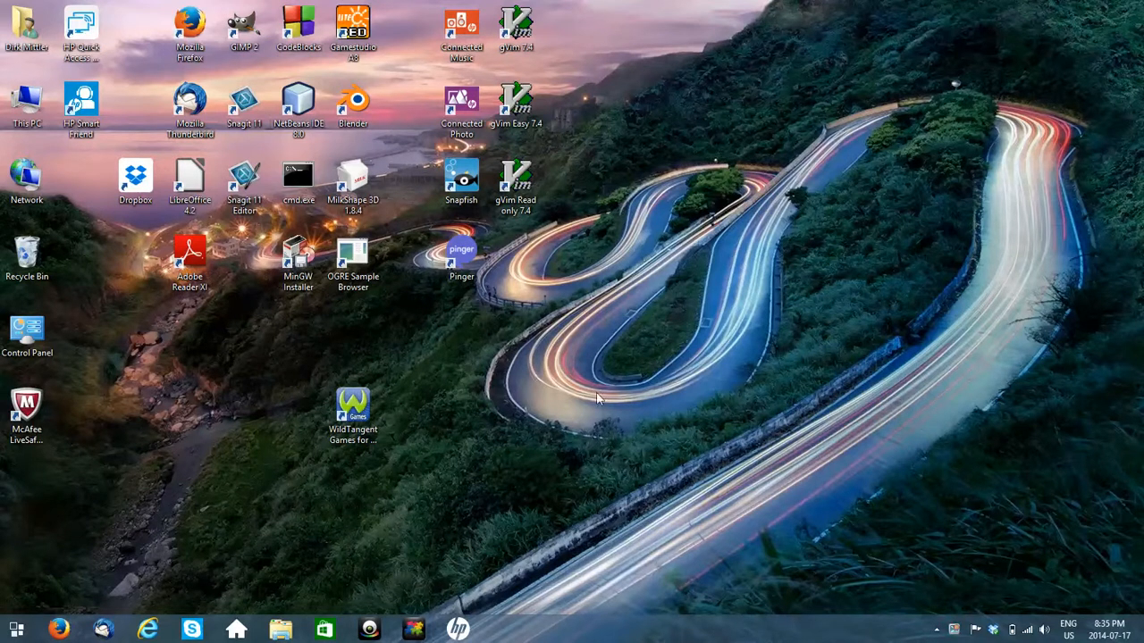
pyautogui.moveTo(540, 404)
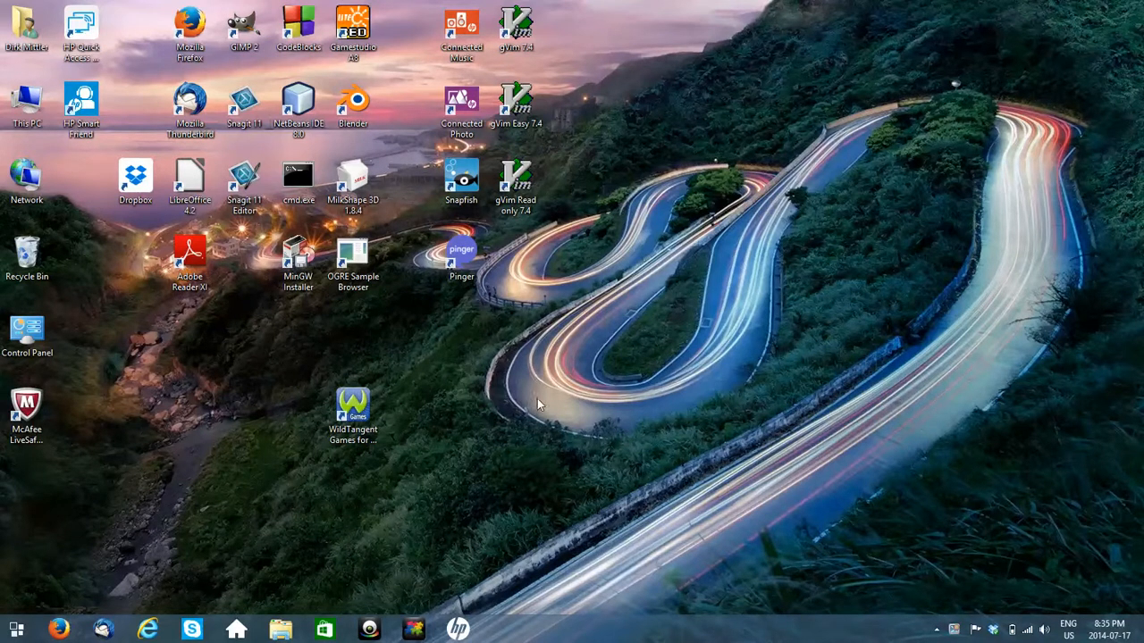
pyautogui.moveTo(437, 354)
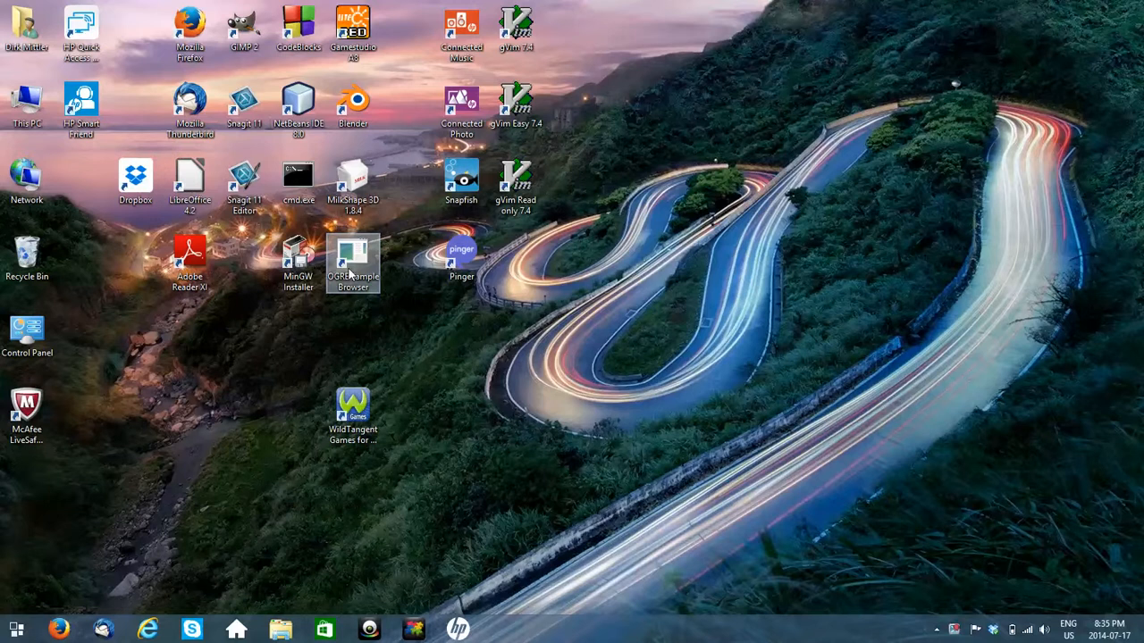
pyautogui.moveTo(354, 259)
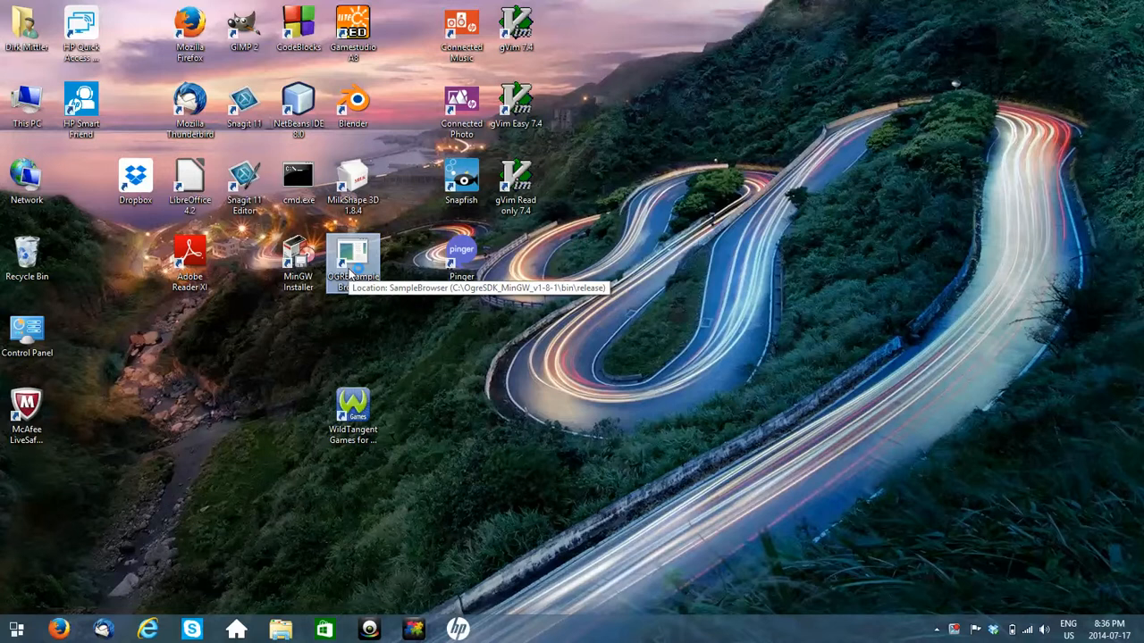
# Launch the OGRE Sample Browser and start the Cube Mapping sample with reflective ogre head and fish
pyautogui.doubleClick(354, 259)
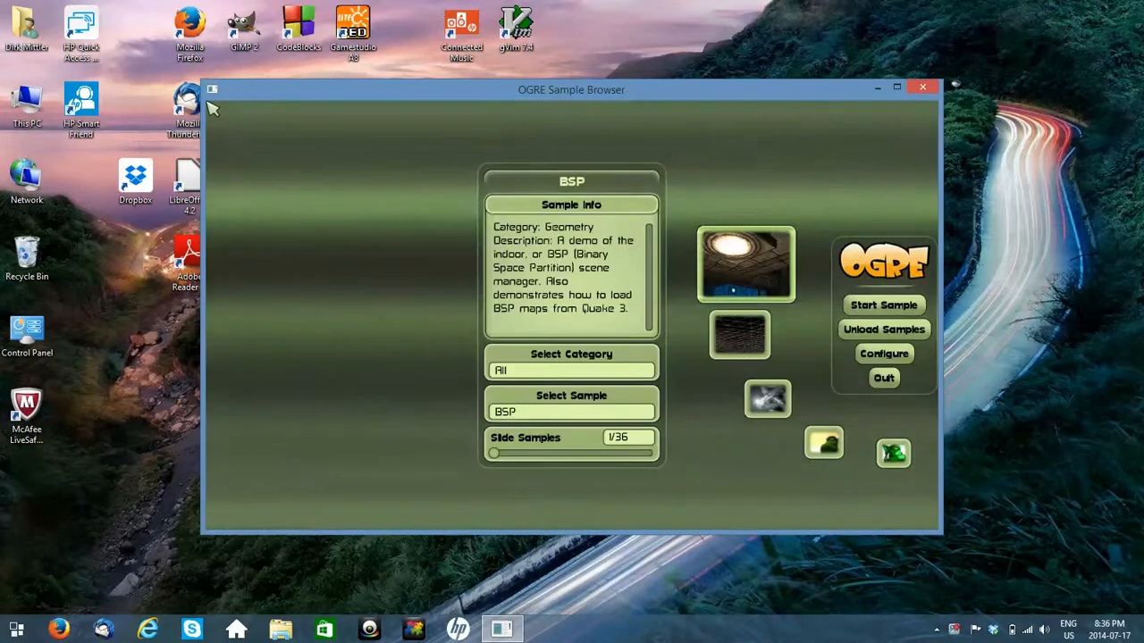
pyautogui.moveTo(652, 285)
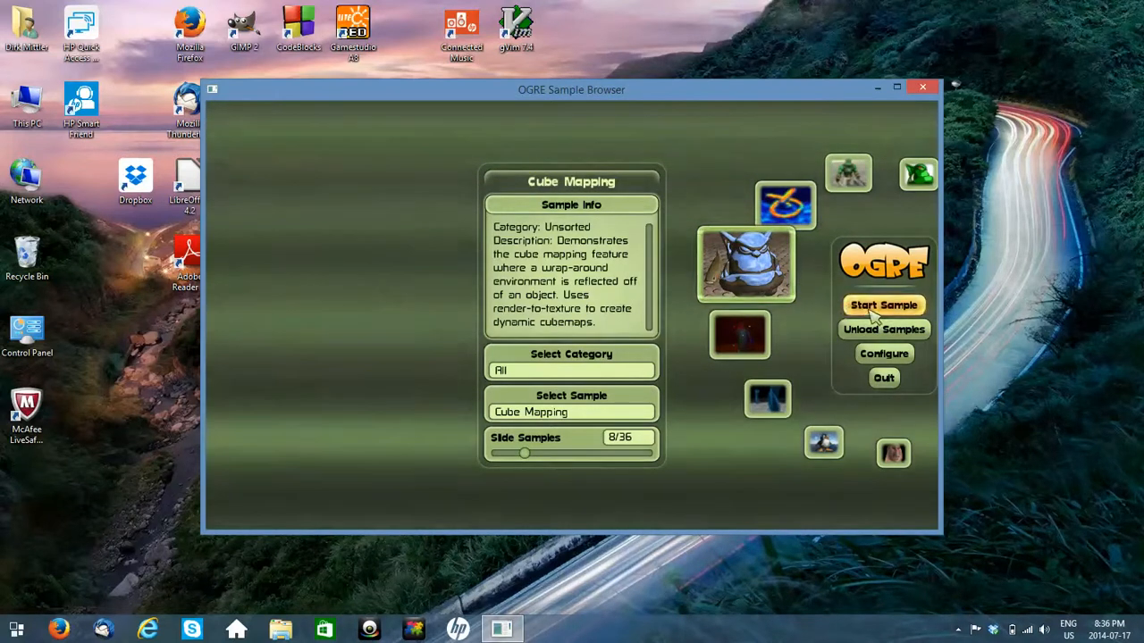
pyautogui.click(882, 303)
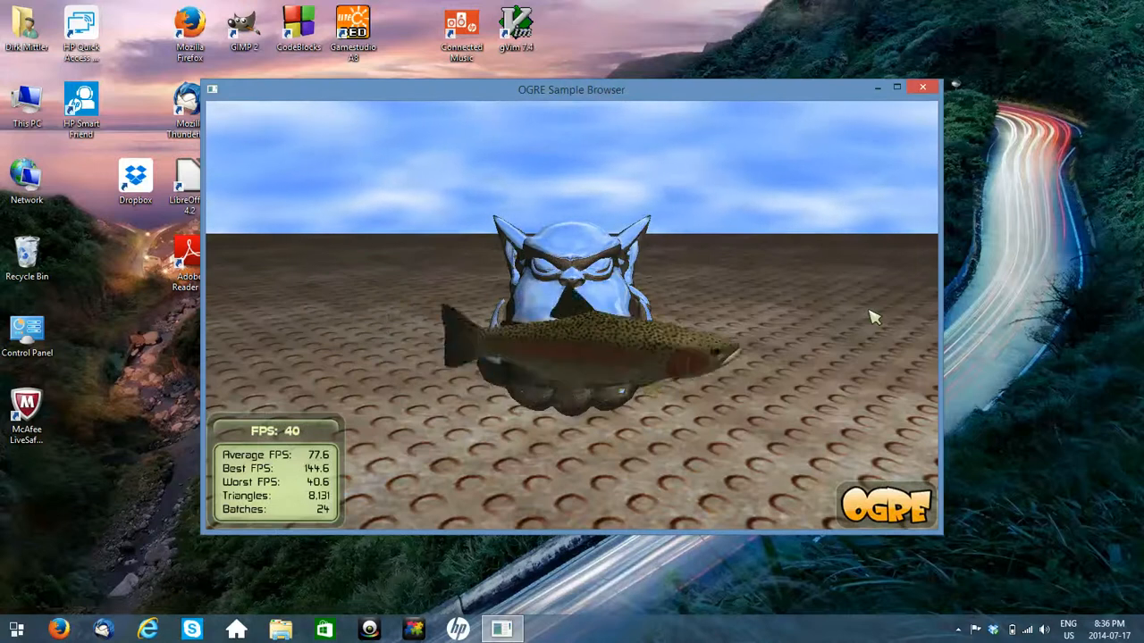